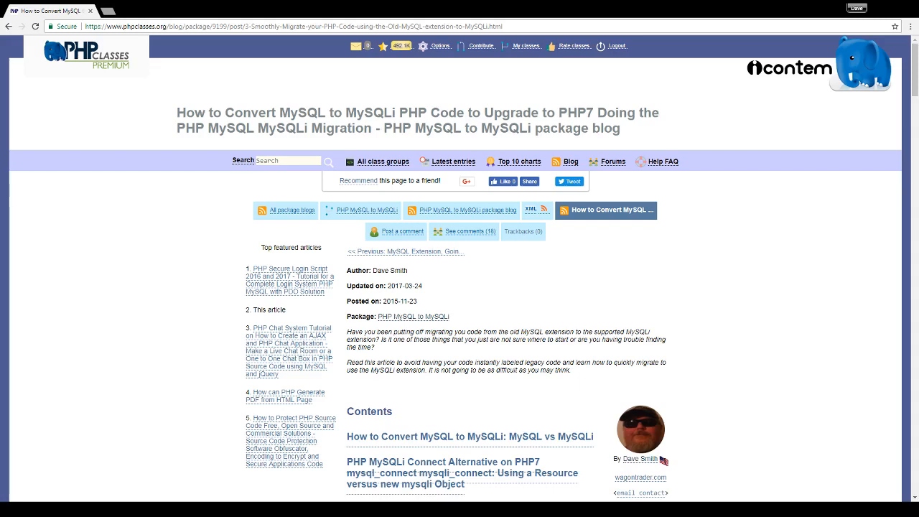
scroll(down, 3)
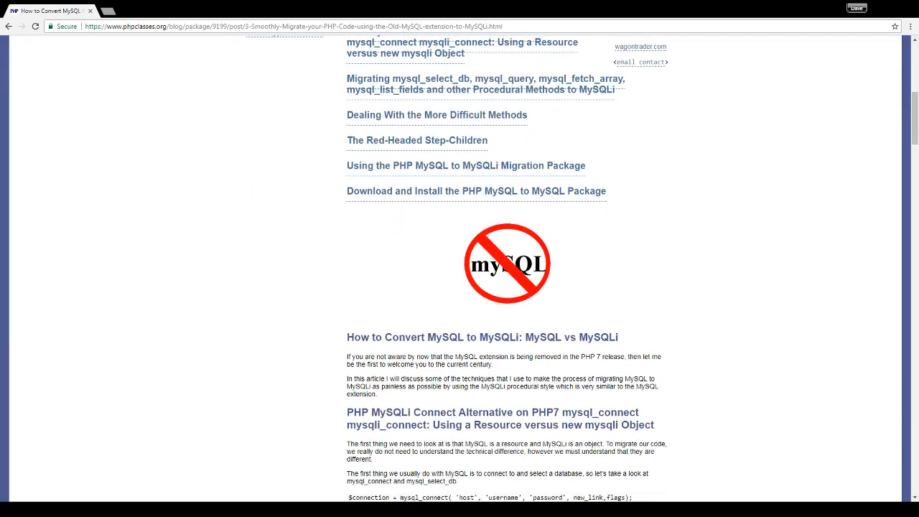
scroll(down, 3)
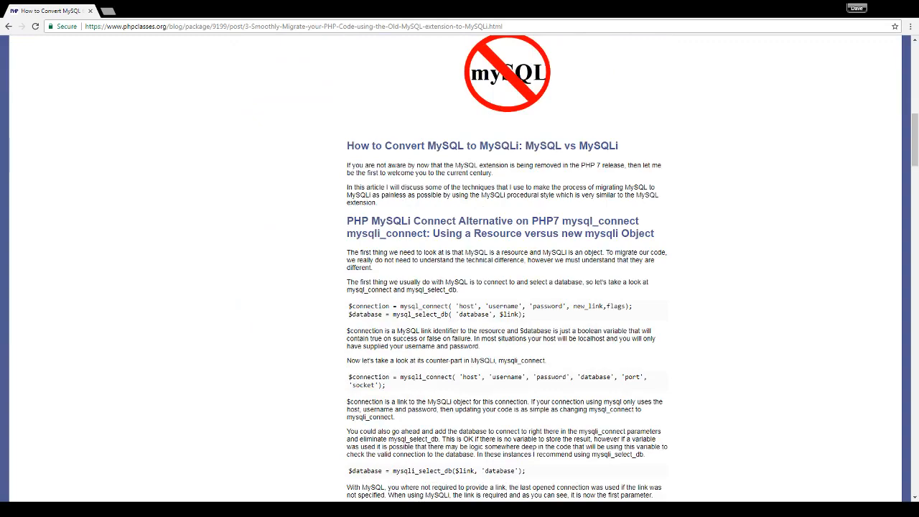
scroll(down, 3)
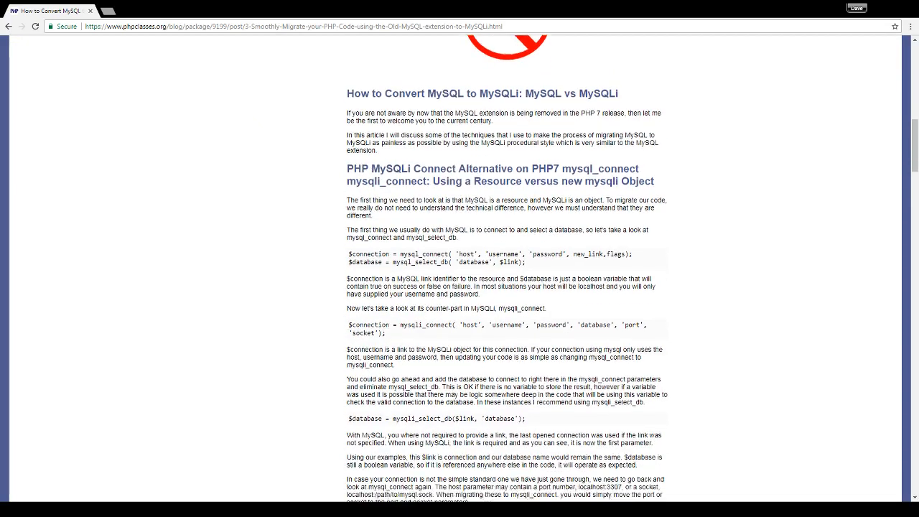
scroll(down, 3)
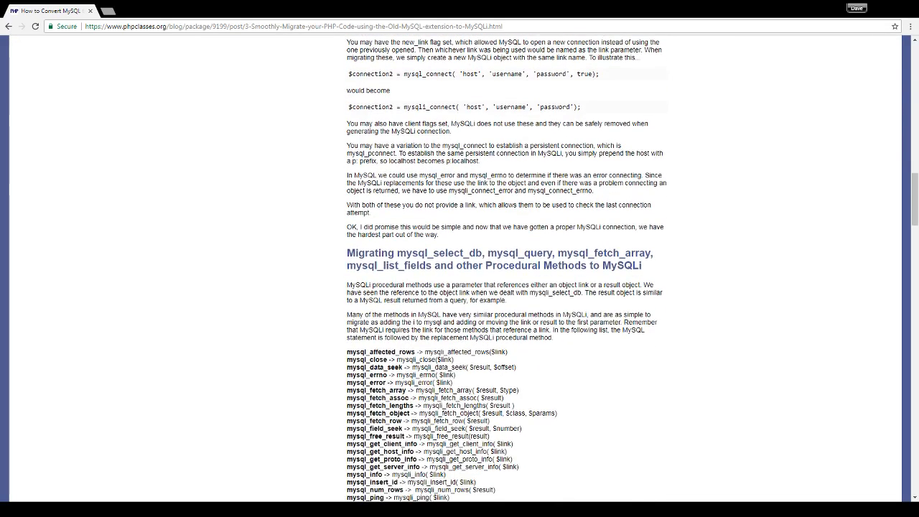
scroll(down, 3)
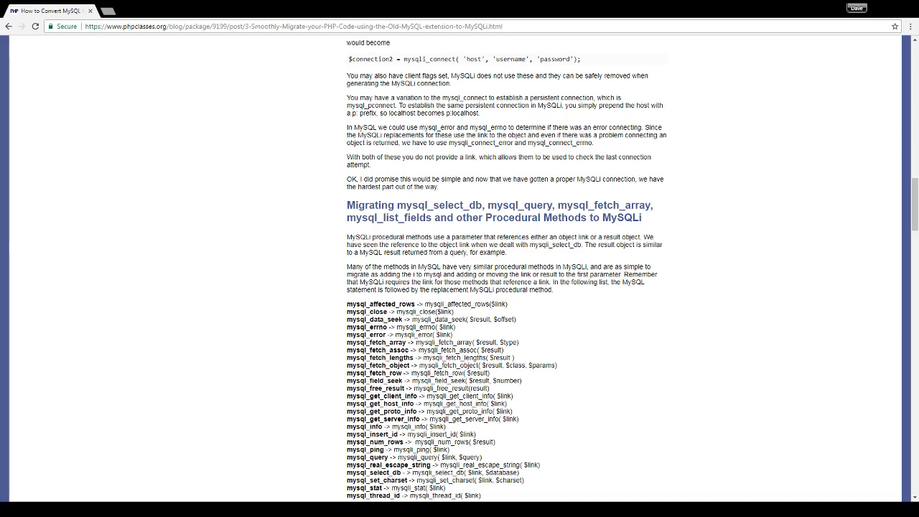
scroll(down, 3)
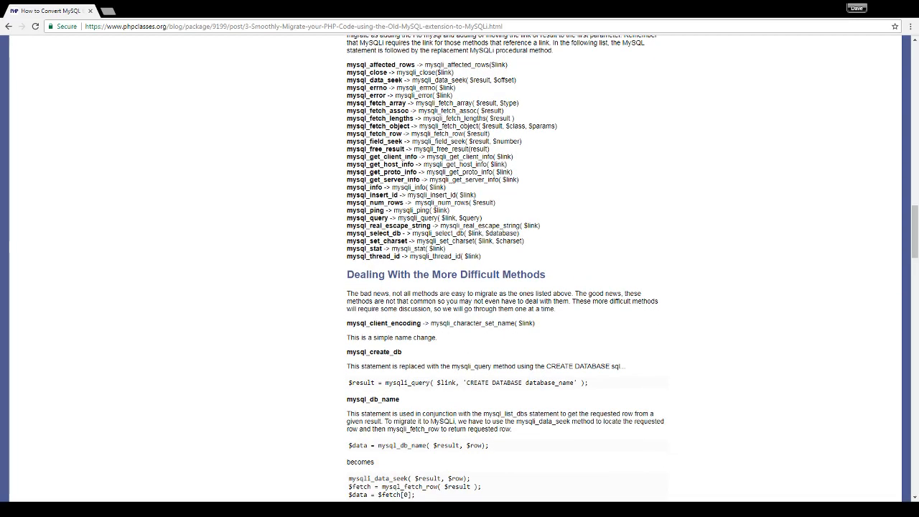
scroll(down, 3)
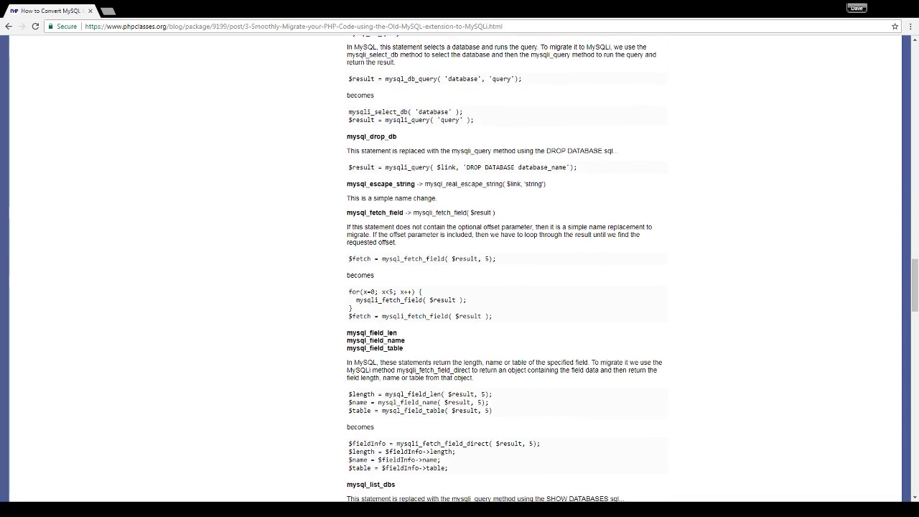
scroll(down, 3)
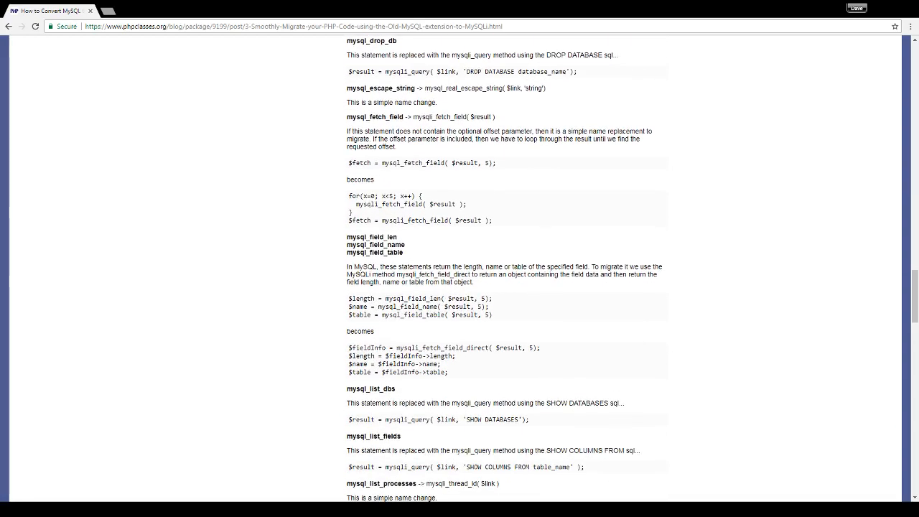
scroll(down, 3)
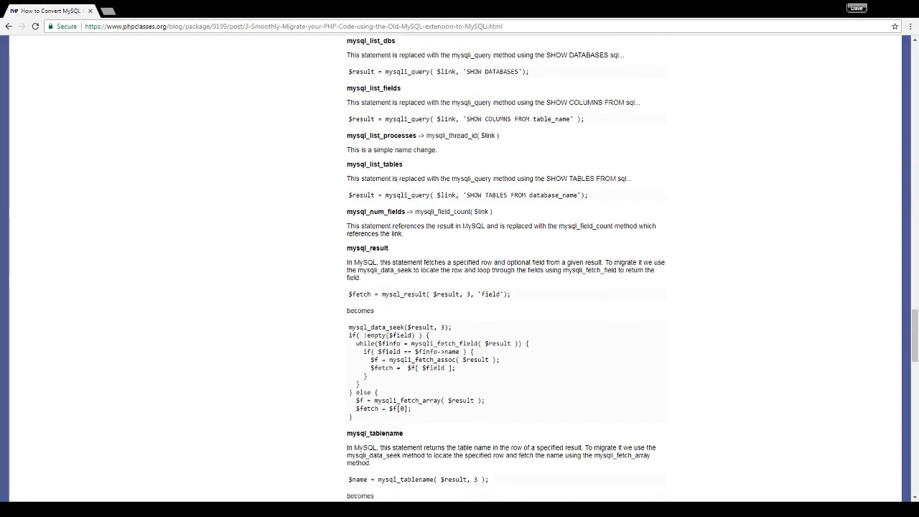
scroll(down, 3)
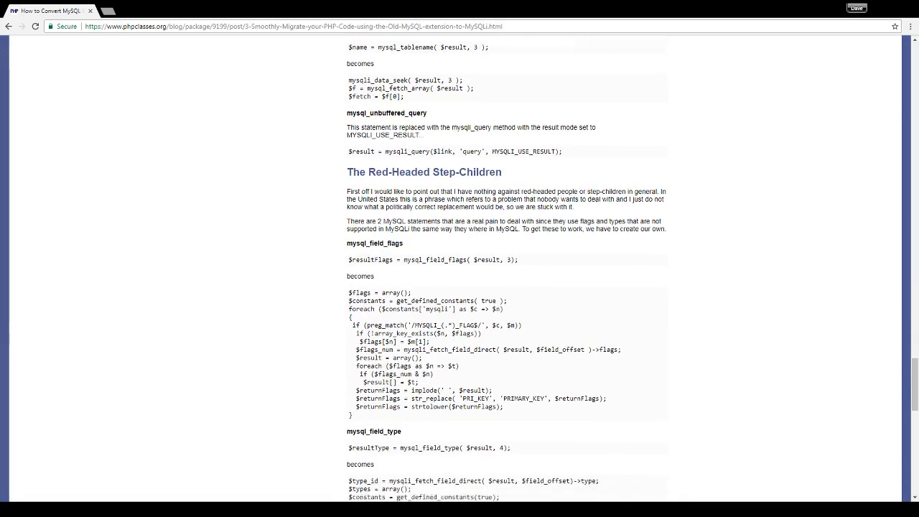
scroll(down, 3)
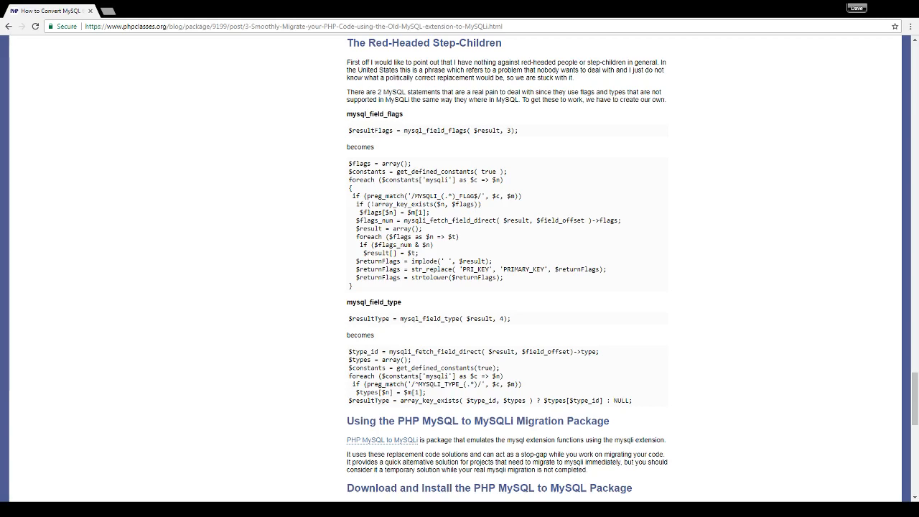
scroll(down, 3)
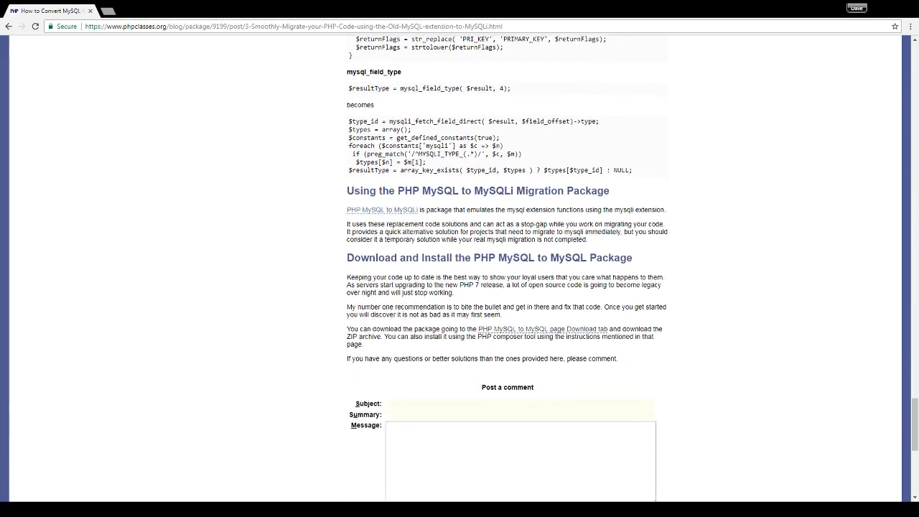
scroll(down, 3)
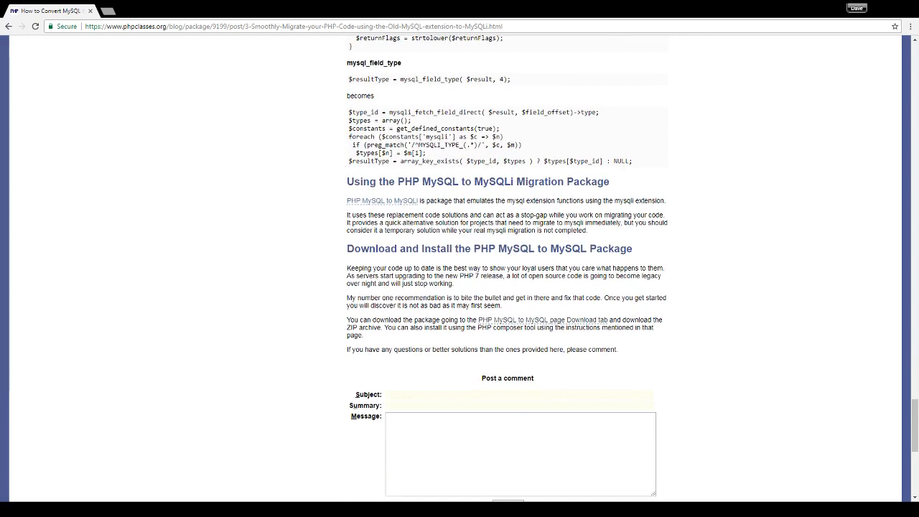